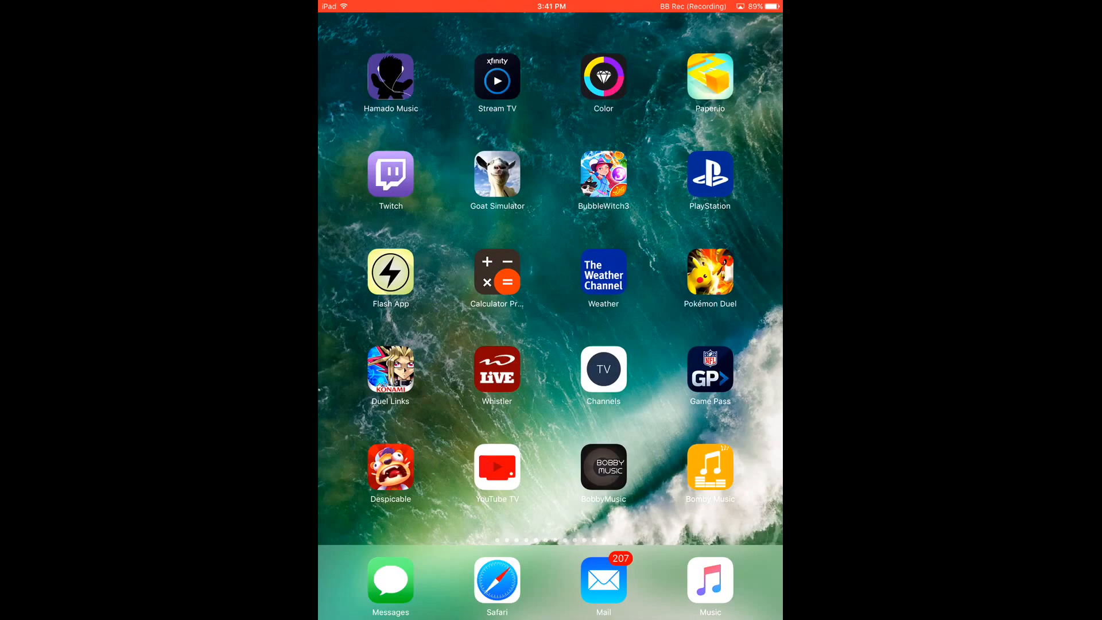
# Launch Safari and load iemulators.com/gba4ios to reach the iEmulators apps list.
pyautogui.click(496, 581)
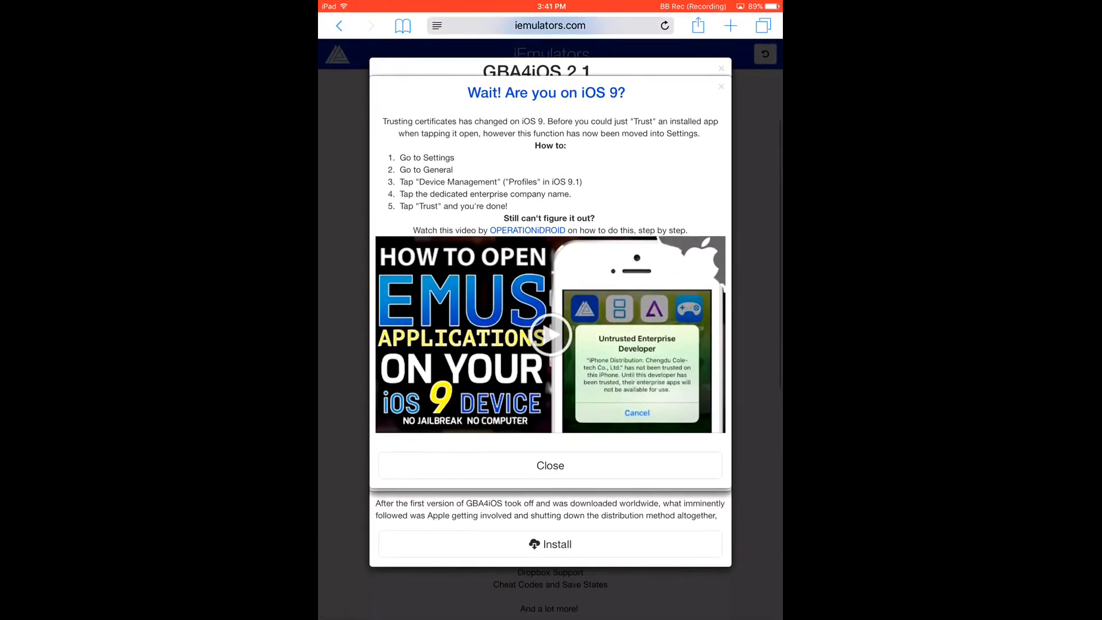
pyautogui.click(550, 25)
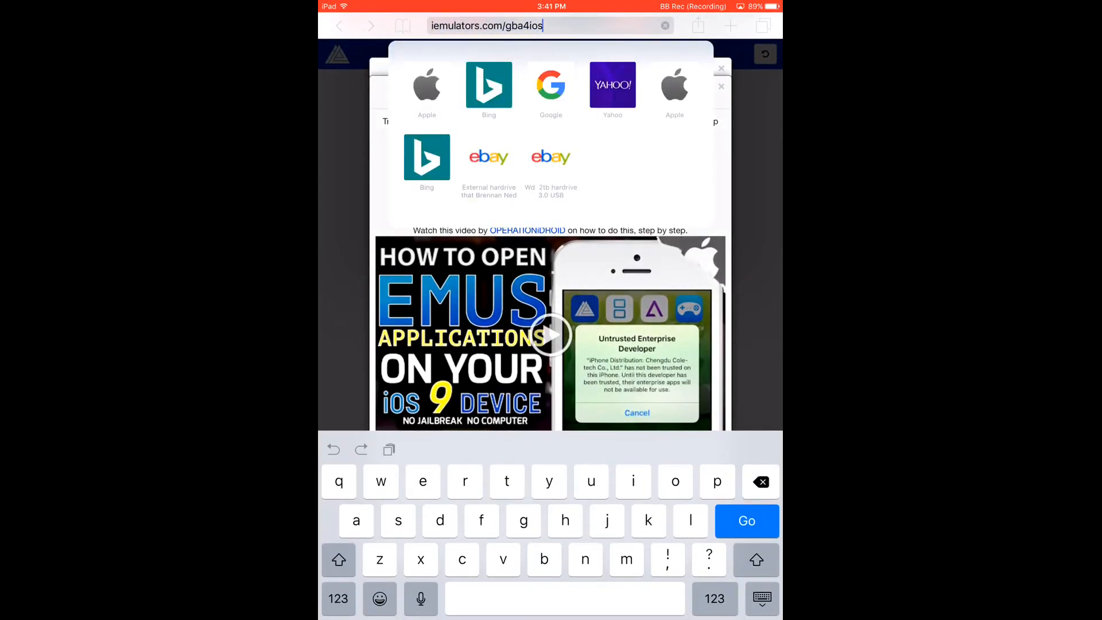
pyautogui.press('backspace')
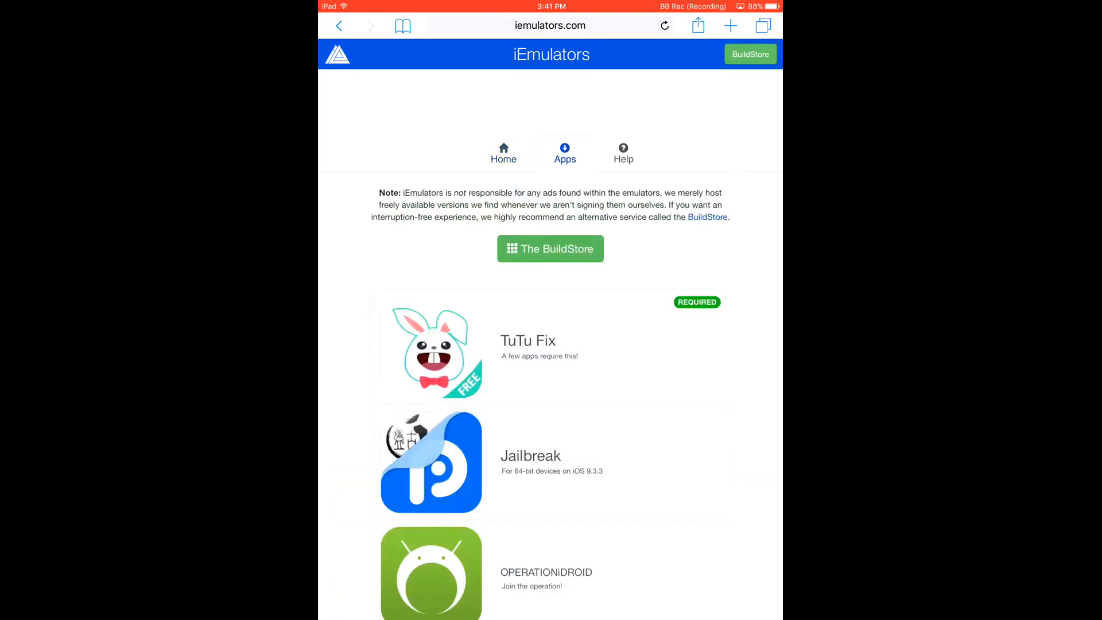
# Scroll the iEmulators apps list down to the GBA4iOS 2.1 entry.
pyautogui.scroll(-3)
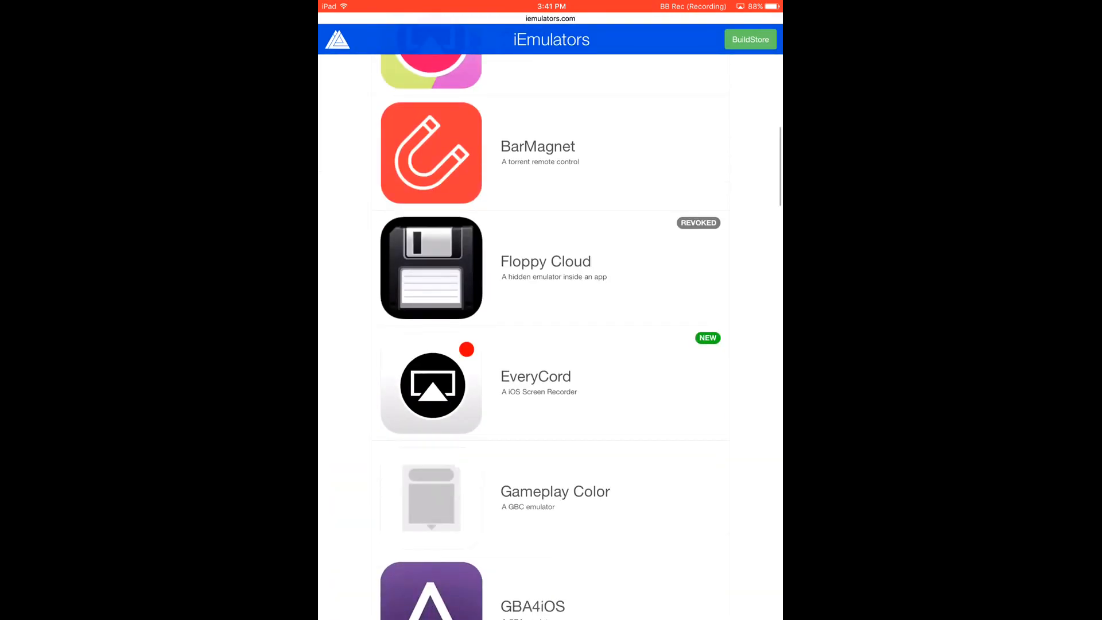
pyautogui.scroll(-3)
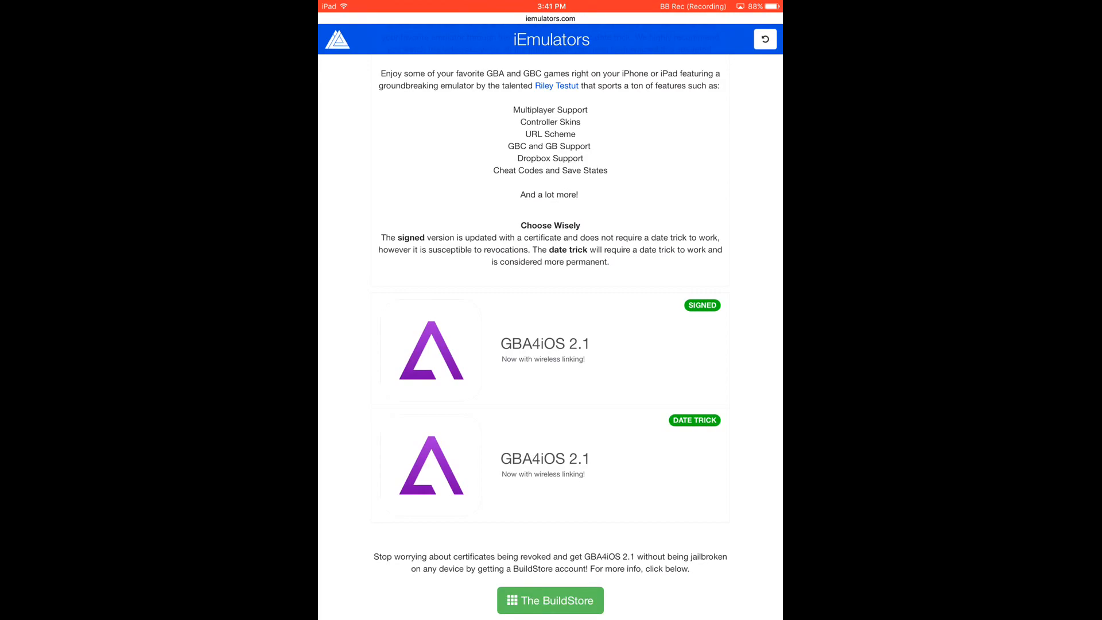
# Choose the Signed GBA4iOS 2.1 version and confirm Install.
pyautogui.click(431, 354)
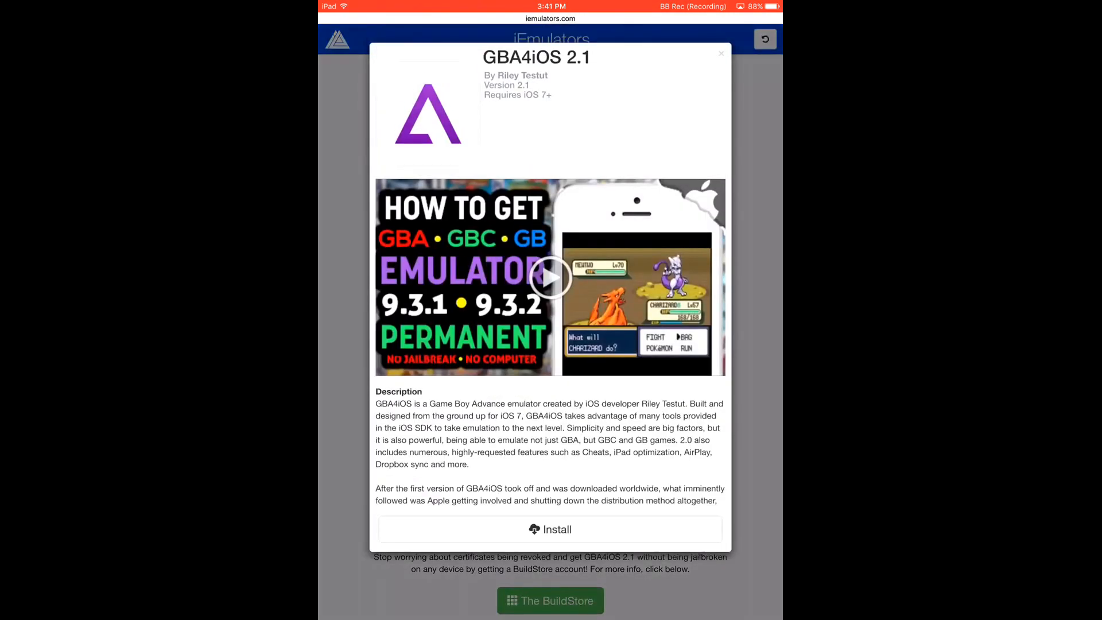
pyautogui.click(550, 528)
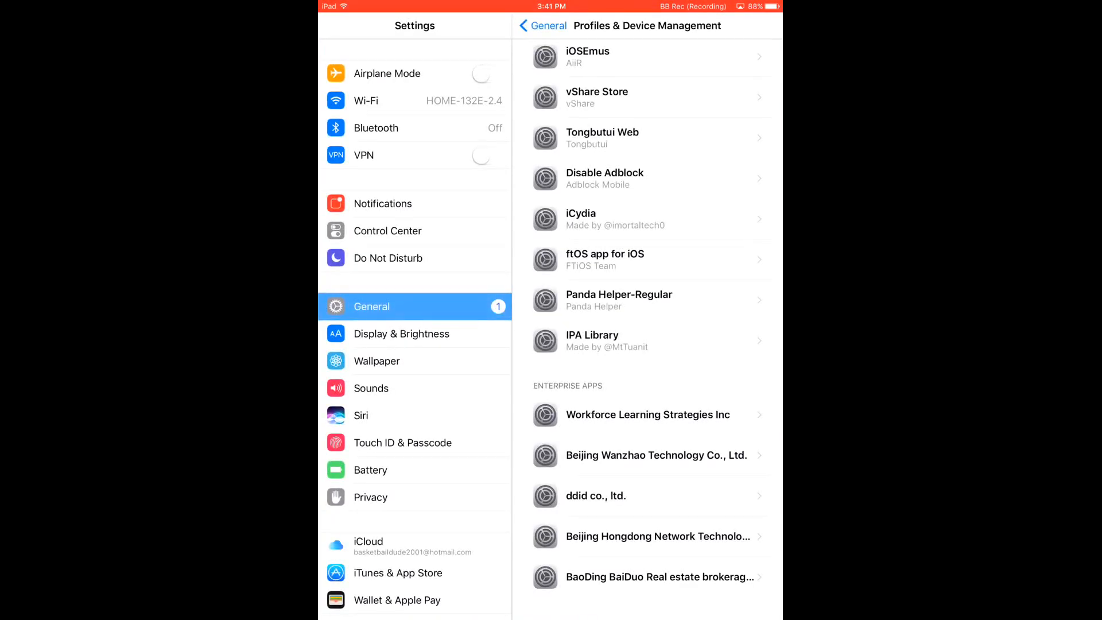
# Trust the Workforce Learning Strategies Inc developer, then go home to the GBA4iOS icon.
pyautogui.click(540, 25)
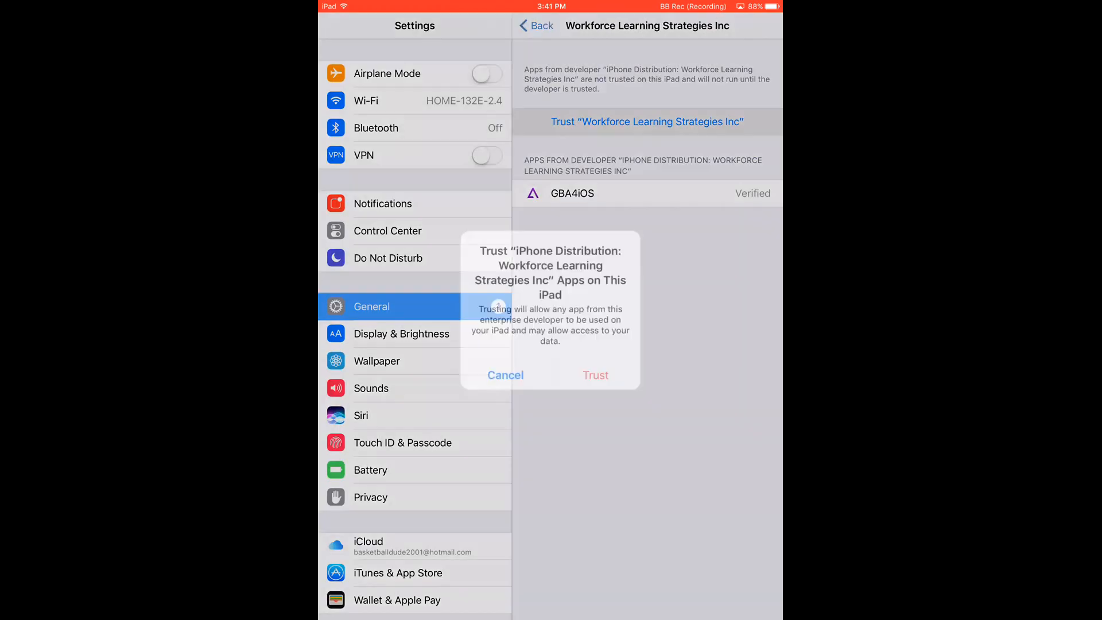
pyautogui.click(594, 374)
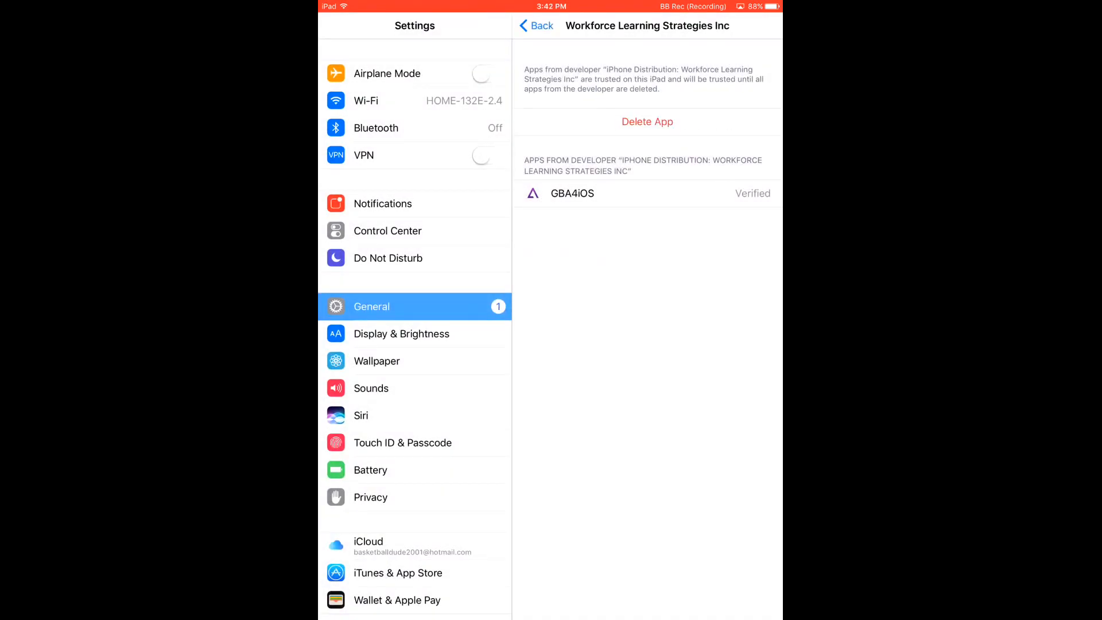
pyautogui.press('home')
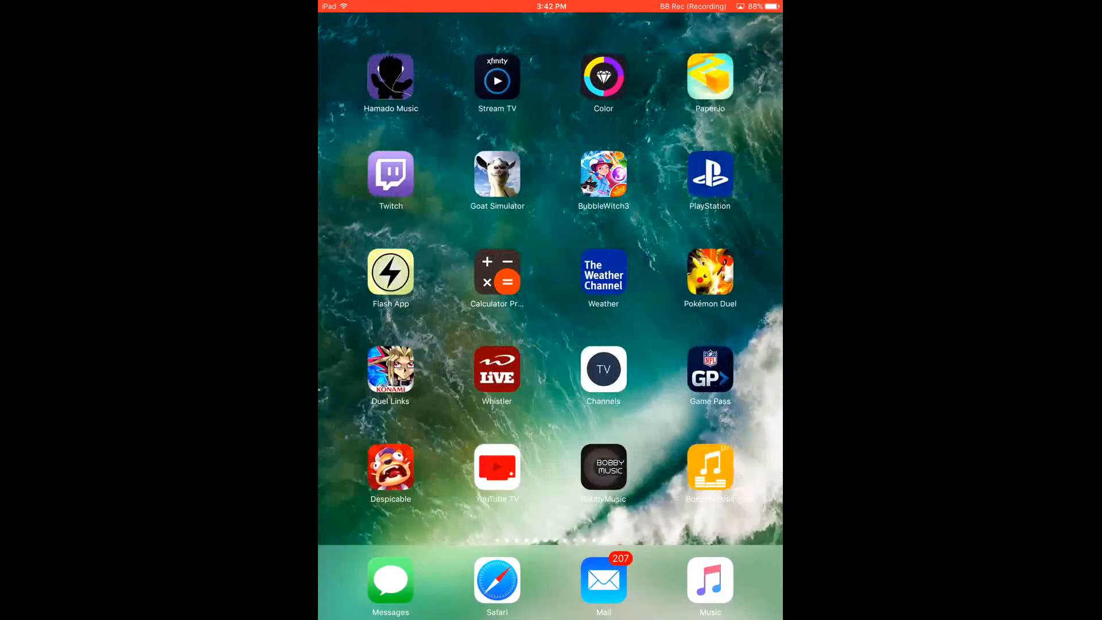
pyautogui.hscroll(-3)
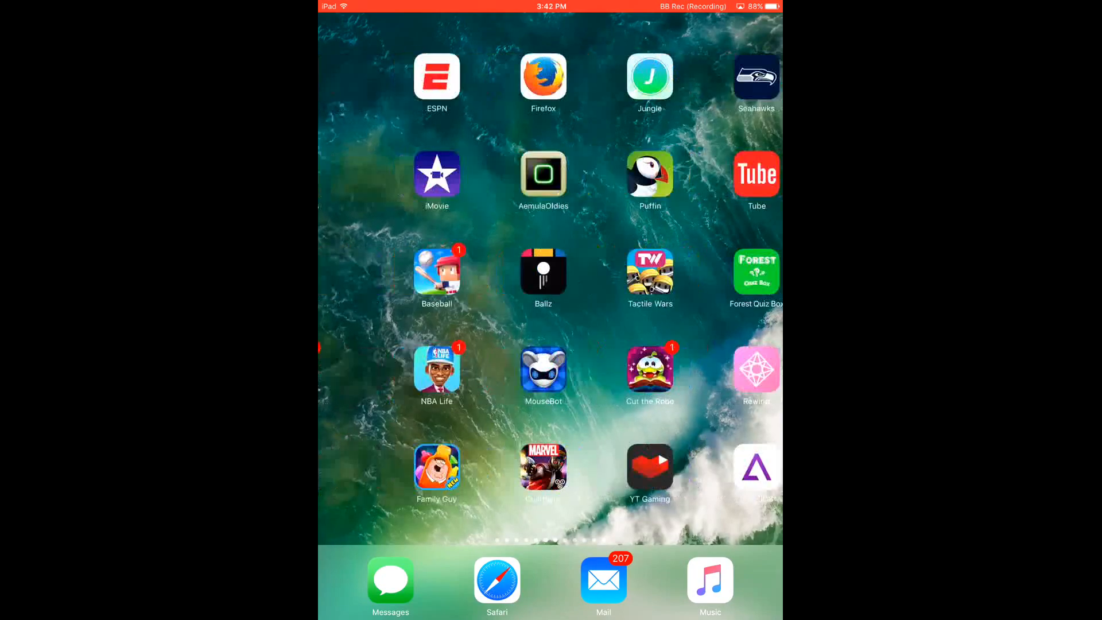
# Launch GBA4iOS and run a Google search for 'gba roms' in its browser.
pyautogui.click(496, 579)
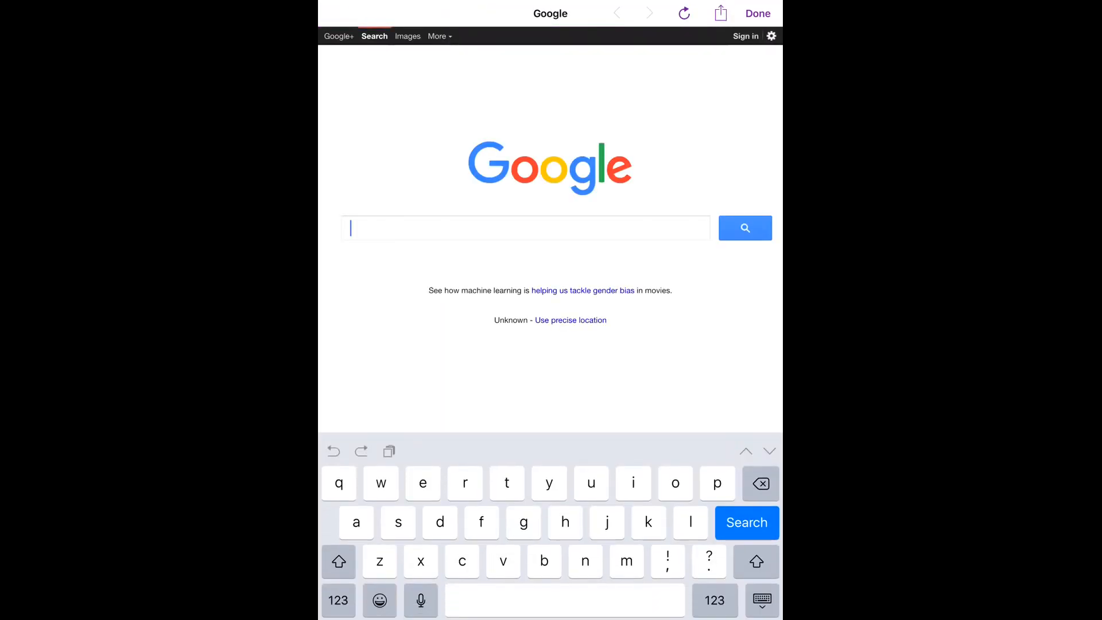
pyautogui.write('gba')
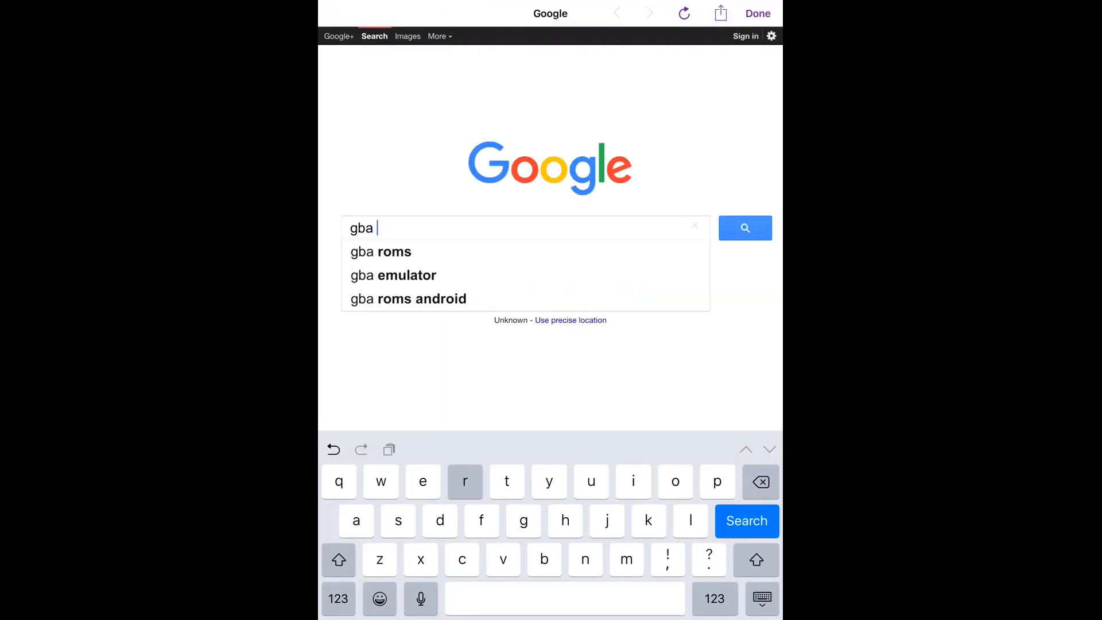
pyautogui.click(381, 251)
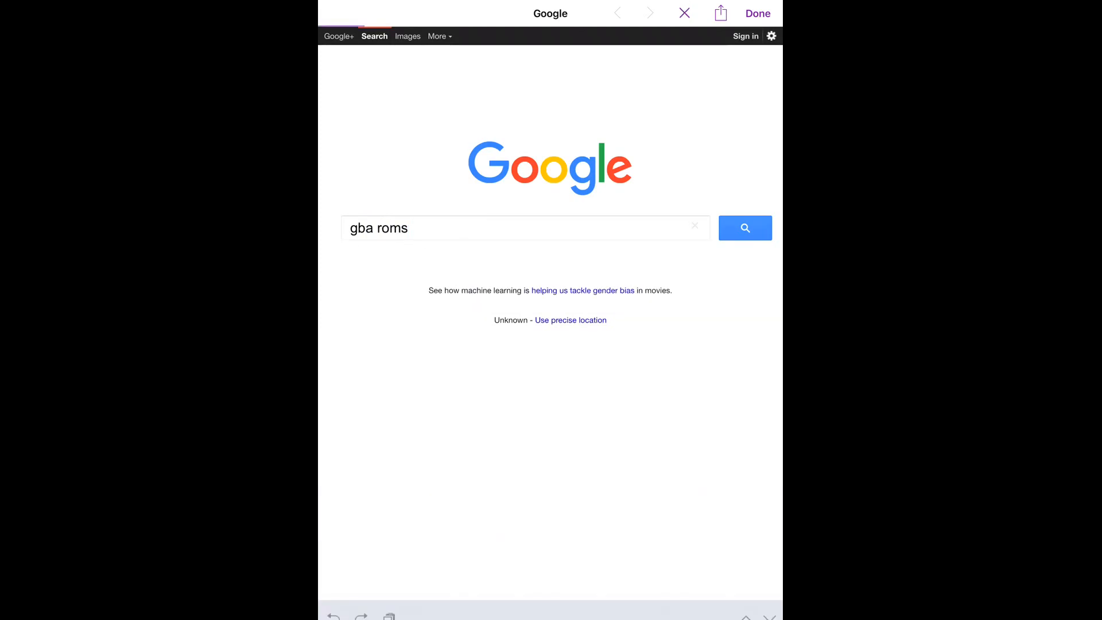
pyautogui.click(744, 227)
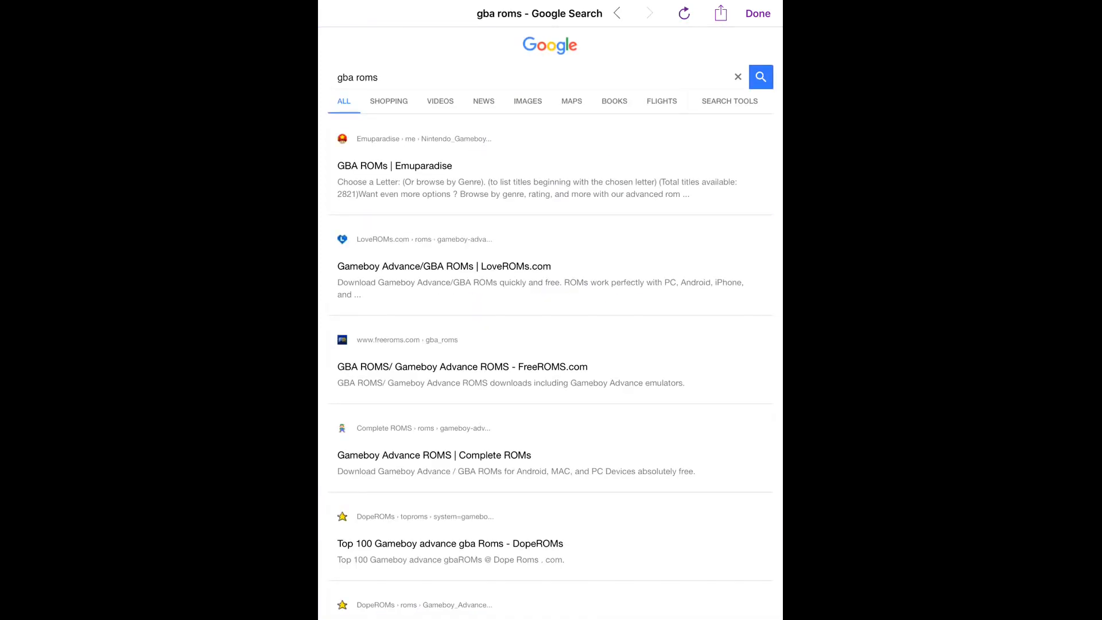
# Find and open the FreeROMs.com GBA ROMs search result.
pyautogui.scroll(-3)
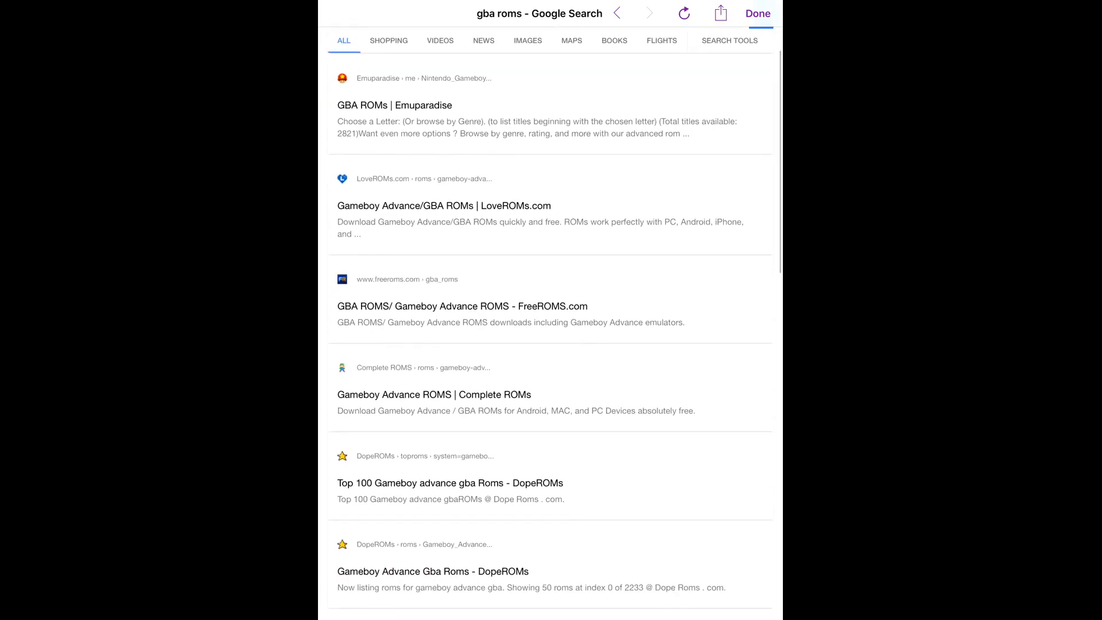
pyautogui.scroll(-3)
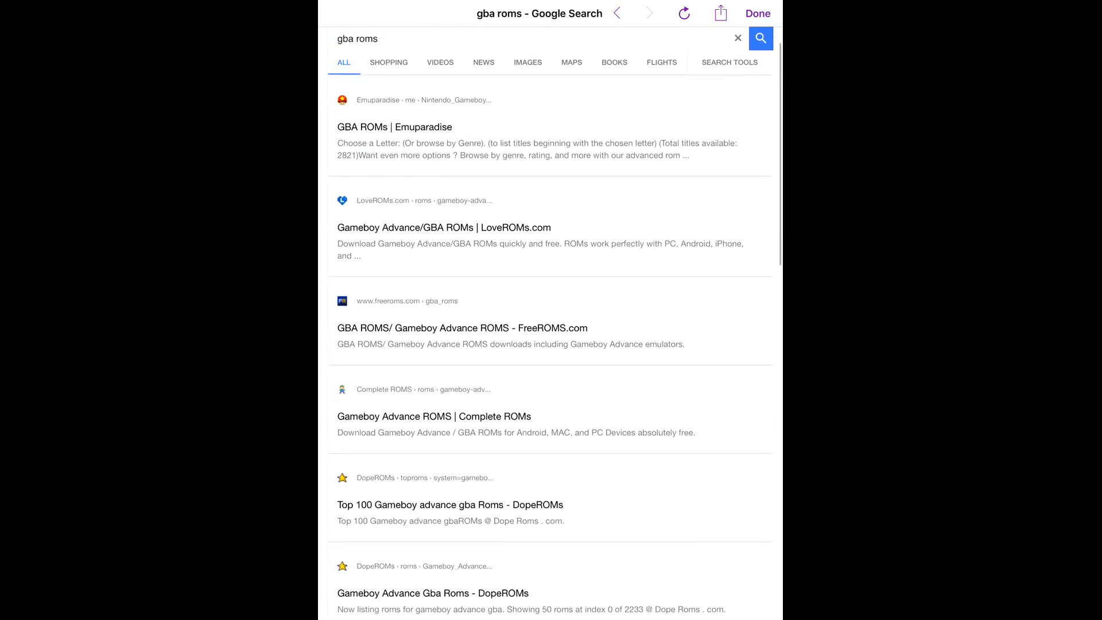
pyautogui.scroll(-3)
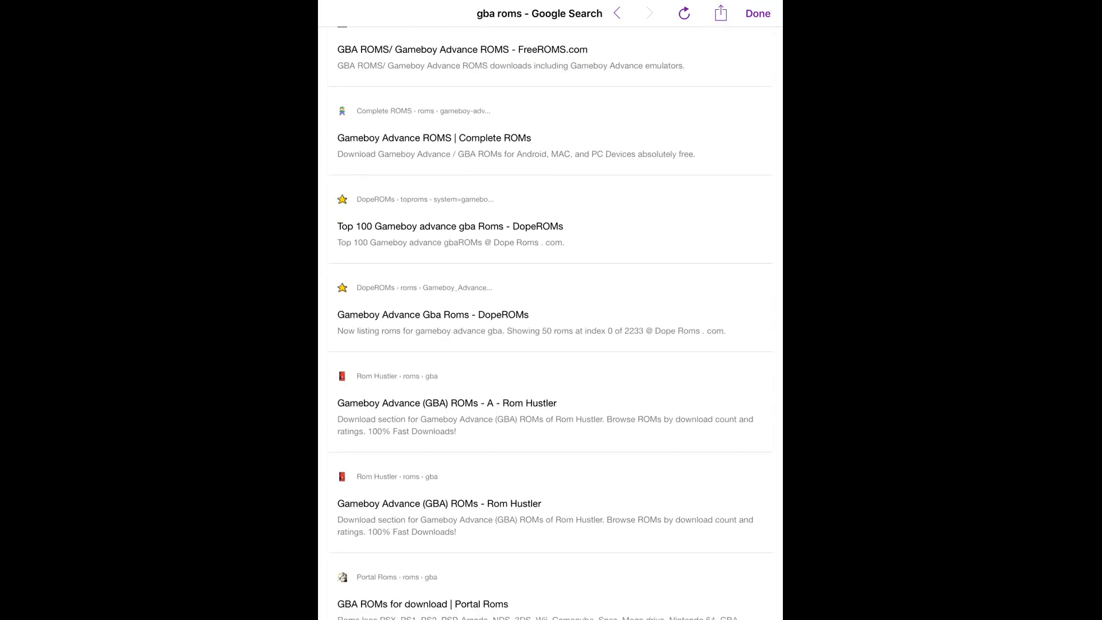
pyautogui.scroll(3)
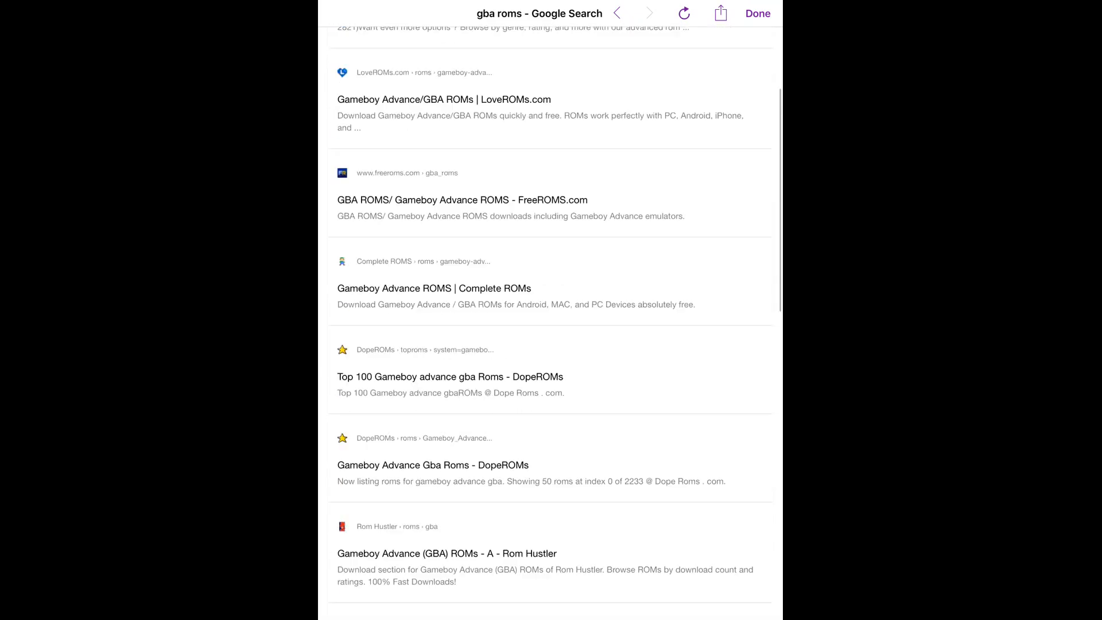
pyautogui.click(461, 199)
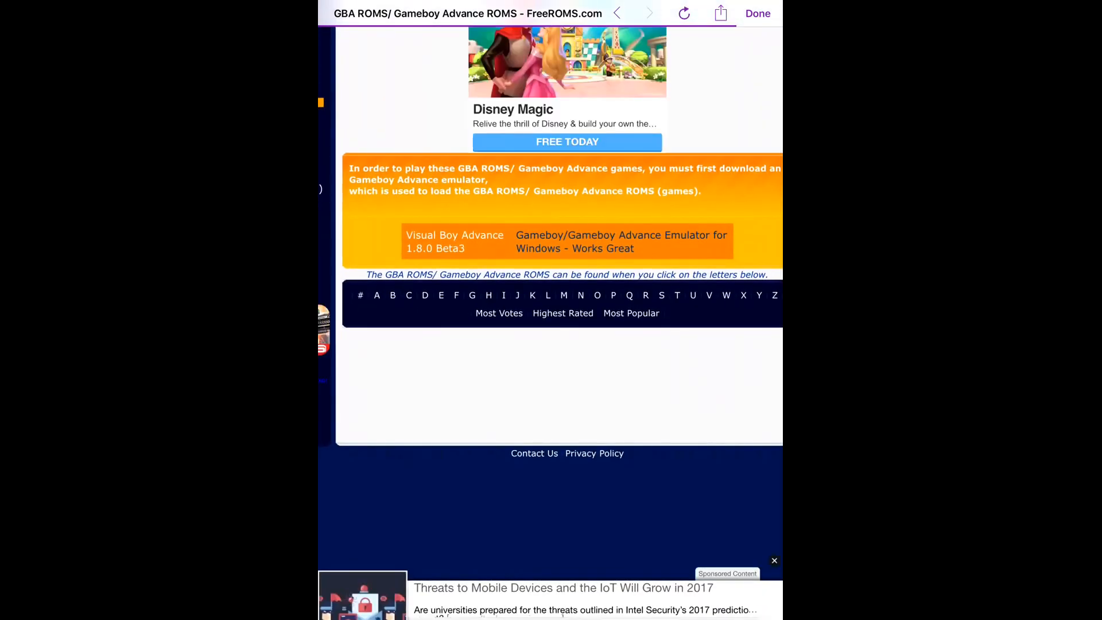
# Show FreeROMs' Most Popular GBA list and scroll down to Sonic Advance 2.
pyautogui.click(632, 312)
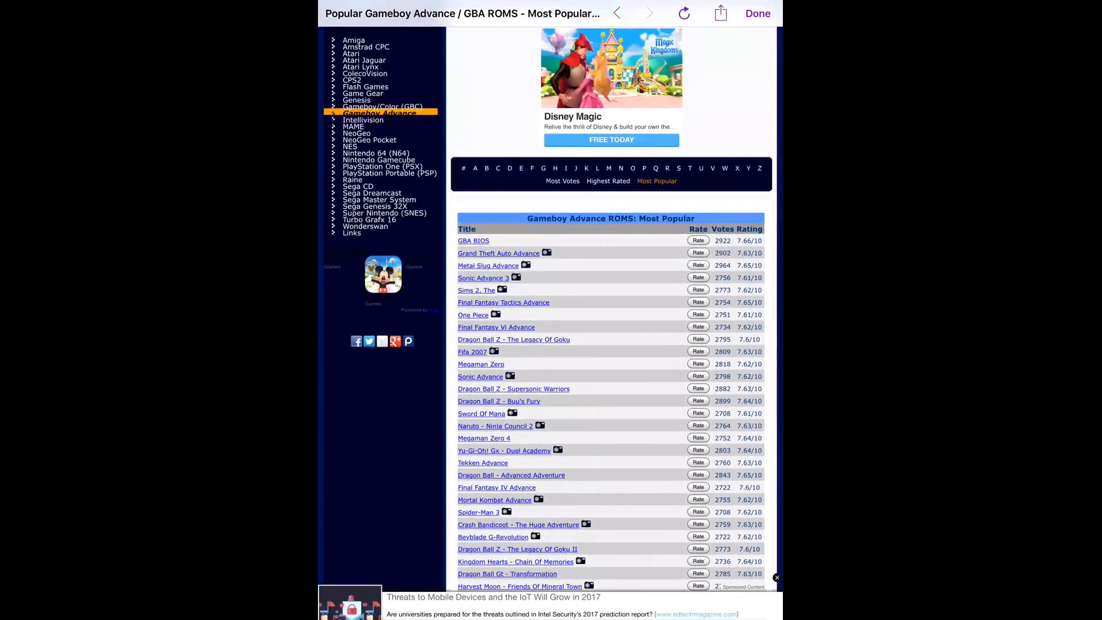
pyautogui.scroll(-3)
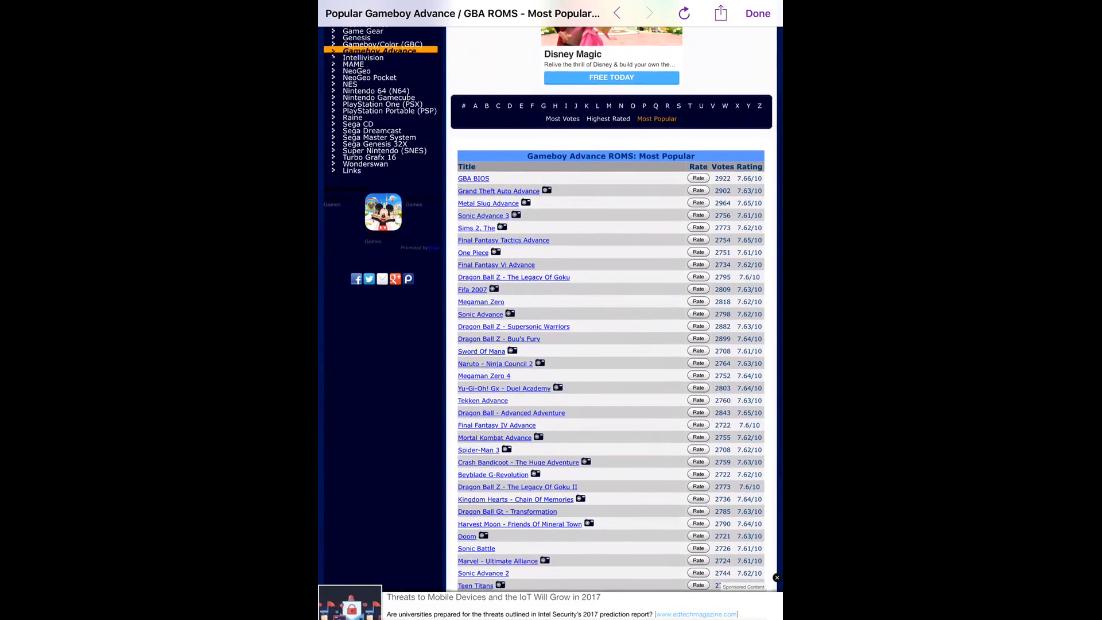
pyautogui.scroll(-3)
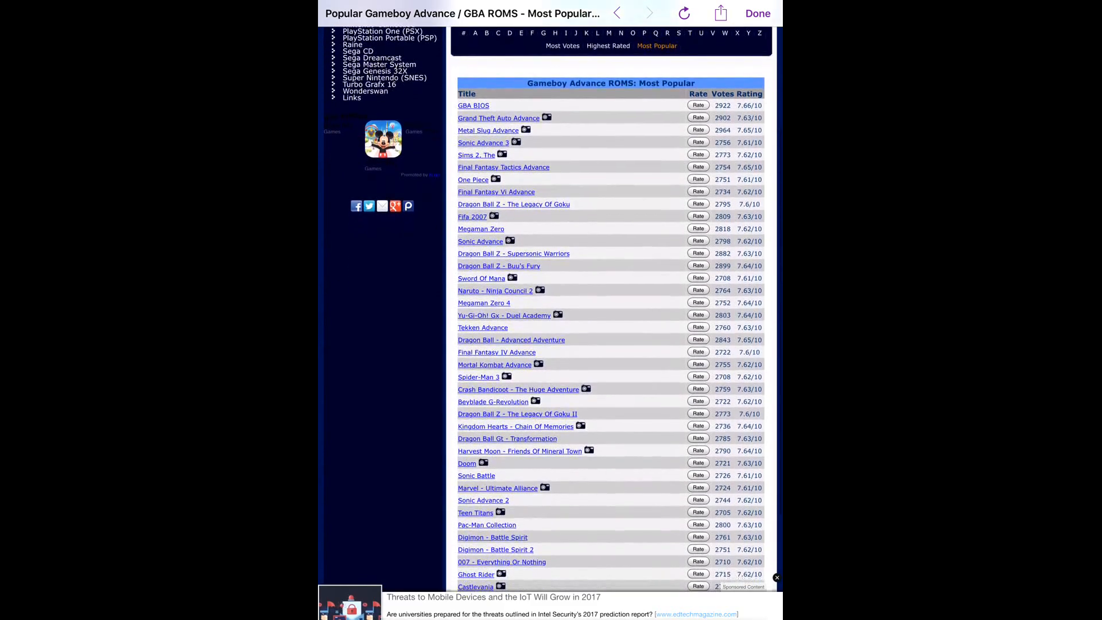
pyautogui.scroll(-3)
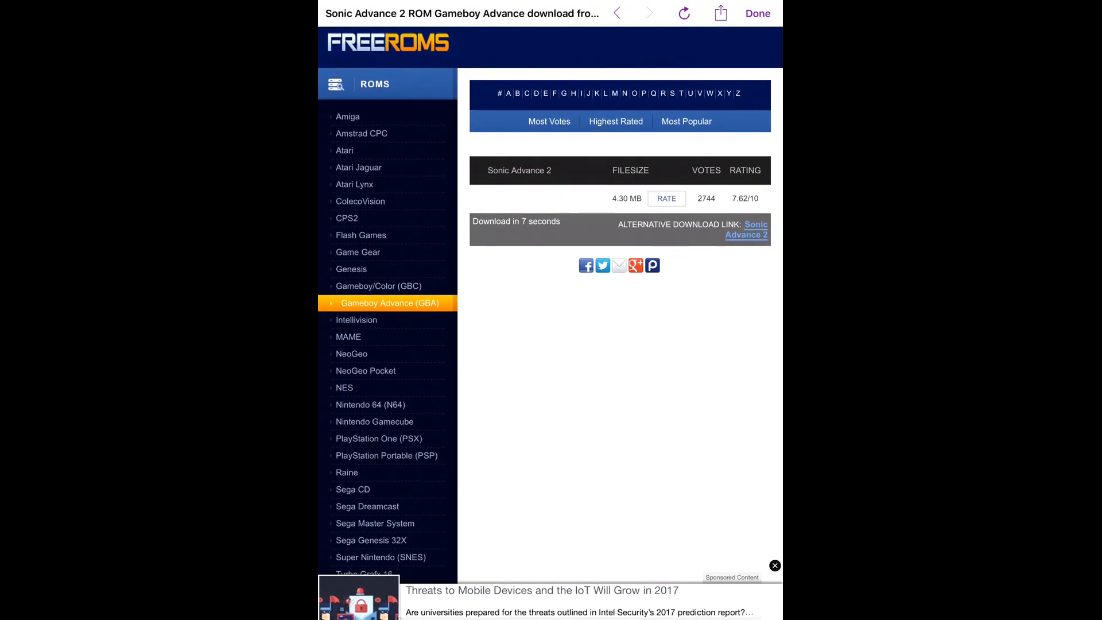
# Start the Direct Download of Sonic Advance 2, confirm it and dismiss the prompt.
pyautogui.scroll(-3)
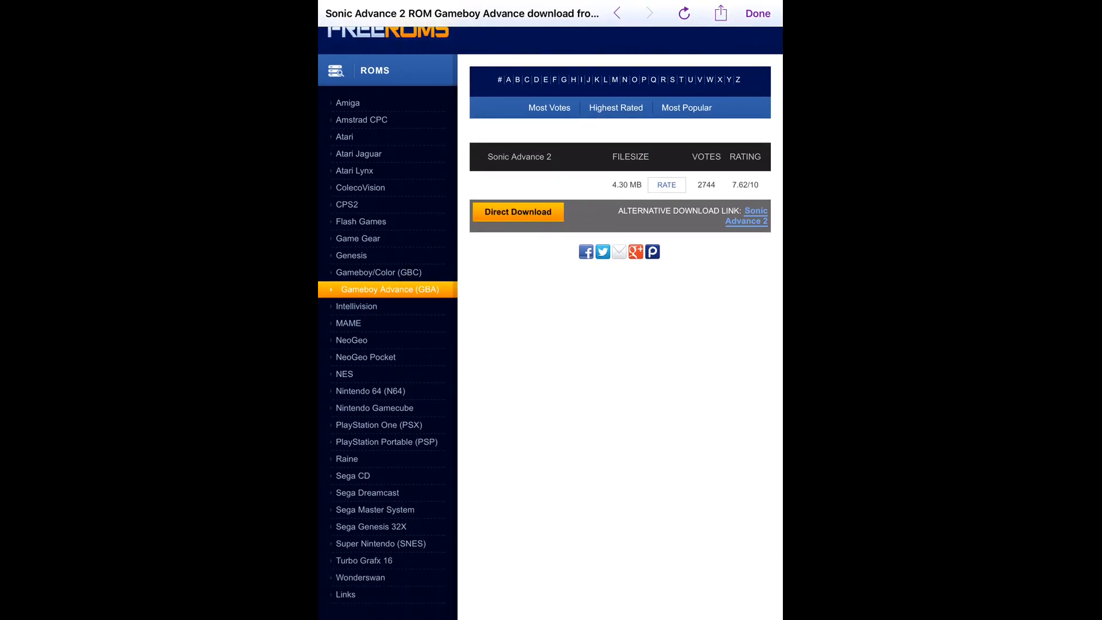
pyautogui.click(518, 211)
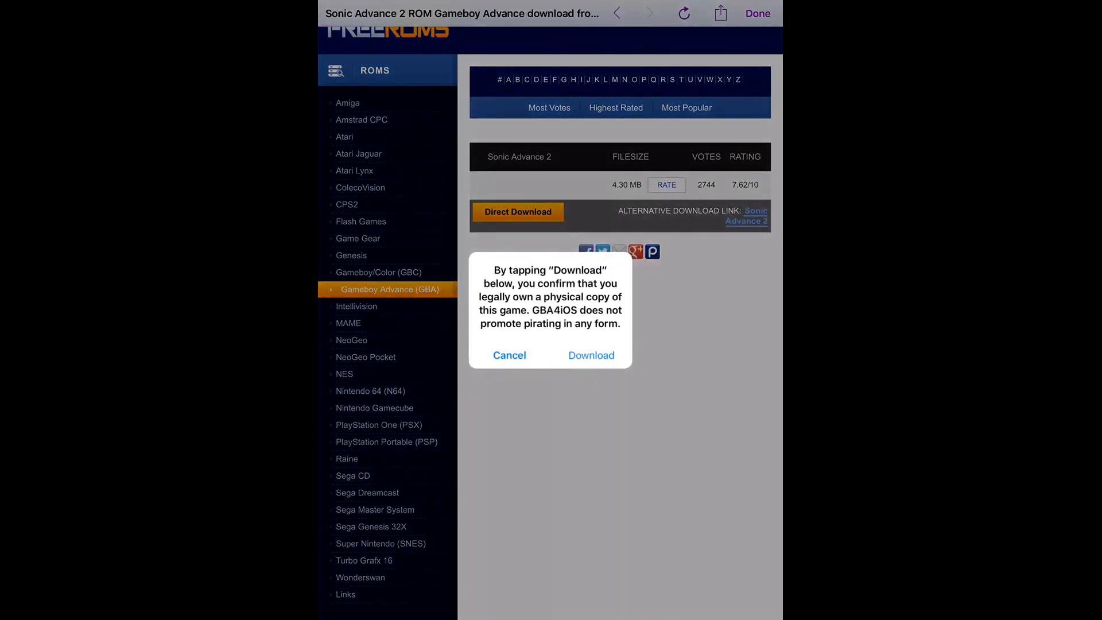
pyautogui.click(509, 355)
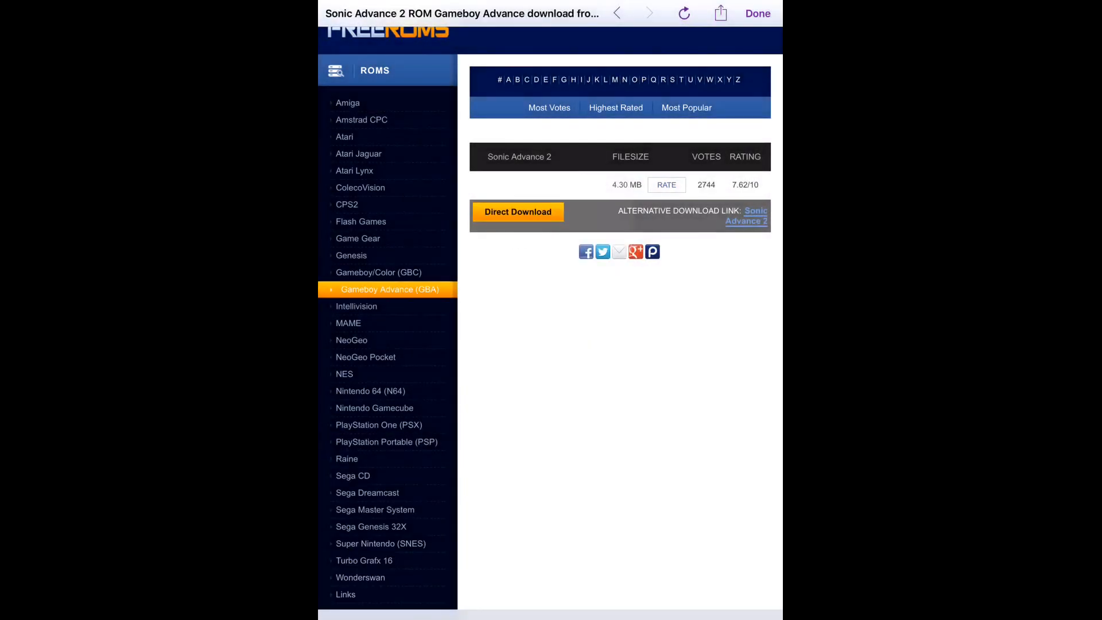
pyautogui.click(757, 14)
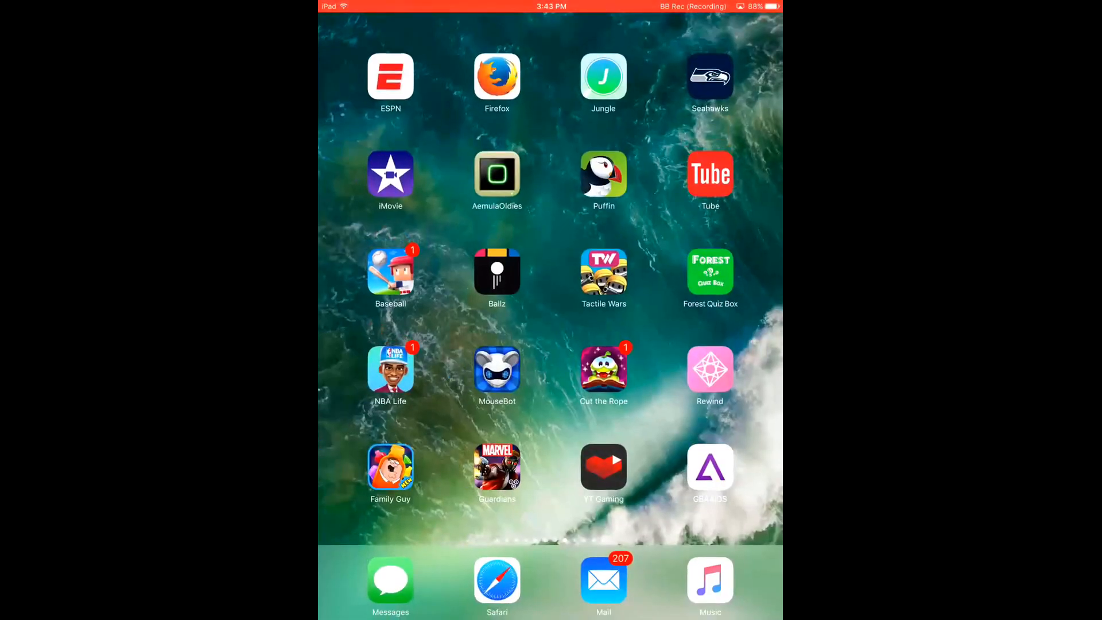
pyautogui.hscroll(-3)
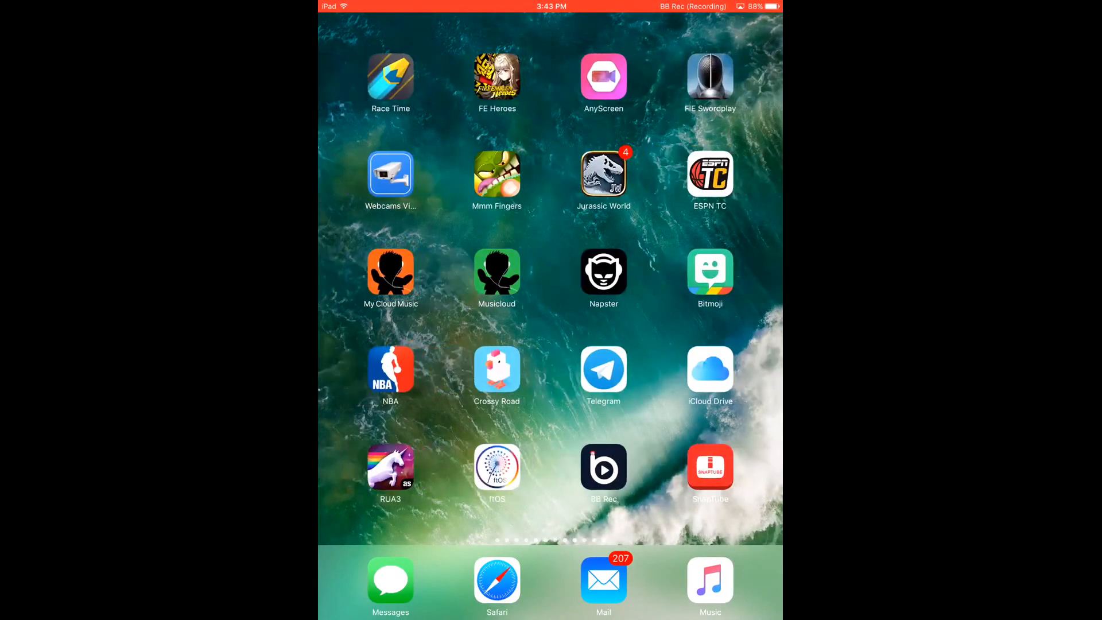